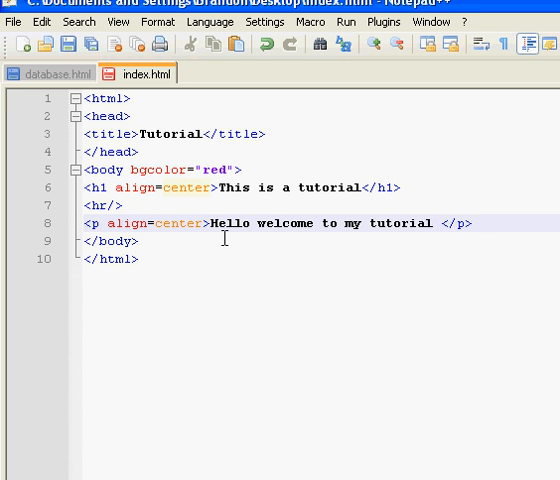
# Step: Append 'to view more tutorials click' to the end of the paragraph text
pyautogui.write('to view')
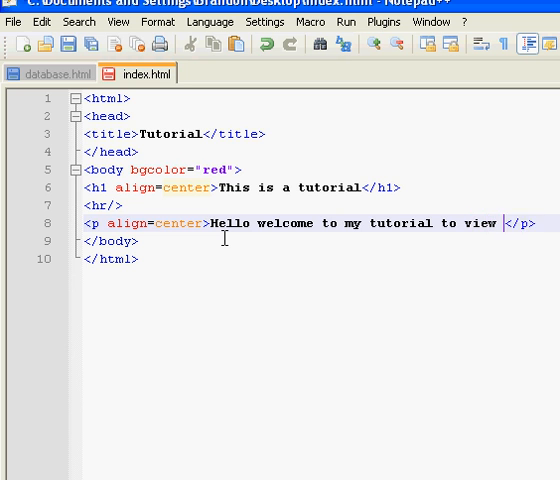
pyautogui.write('more tutorials click')
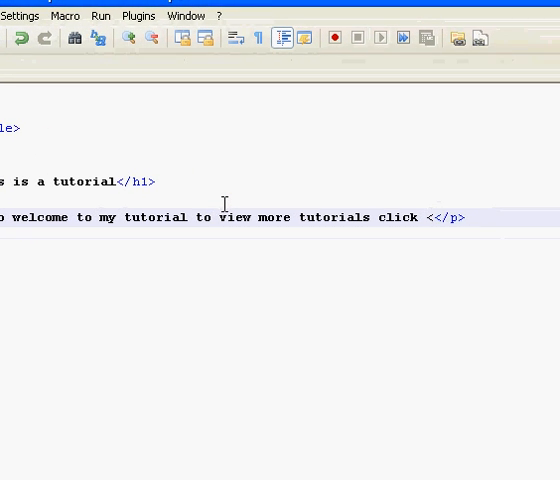
pyautogui.write('<a href')
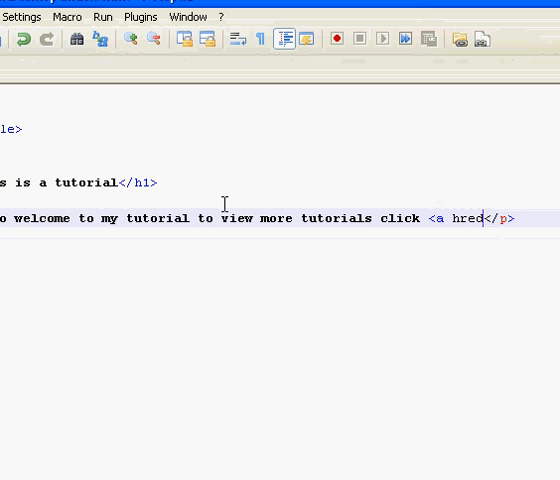
pyautogui.write('f')
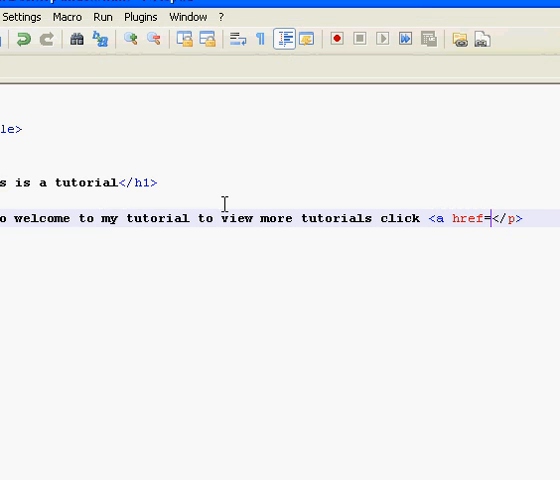
pyautogui.write('="')
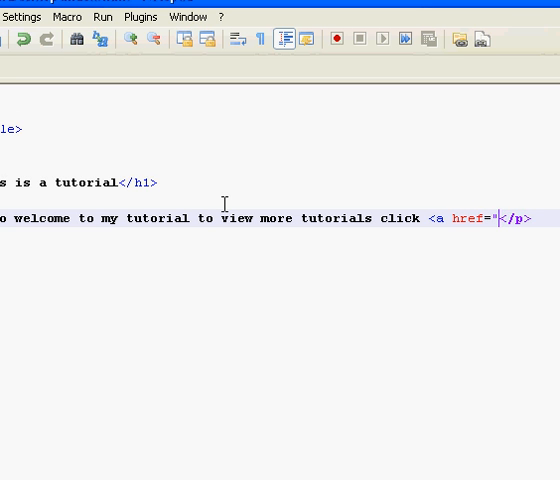
pyautogui.write('www.youtube.com')
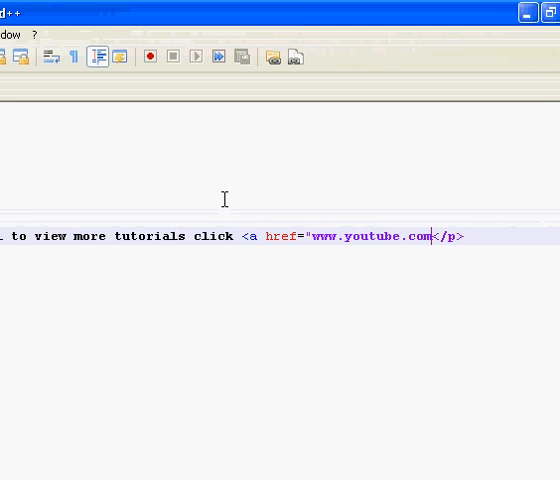
pyautogui.write('/brandonio')
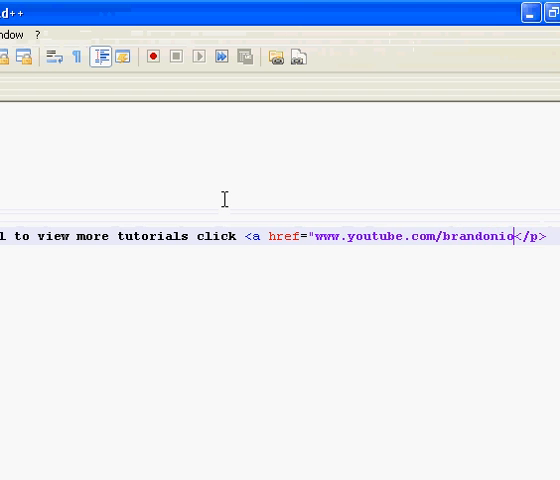
pyautogui.write('productions">h e')
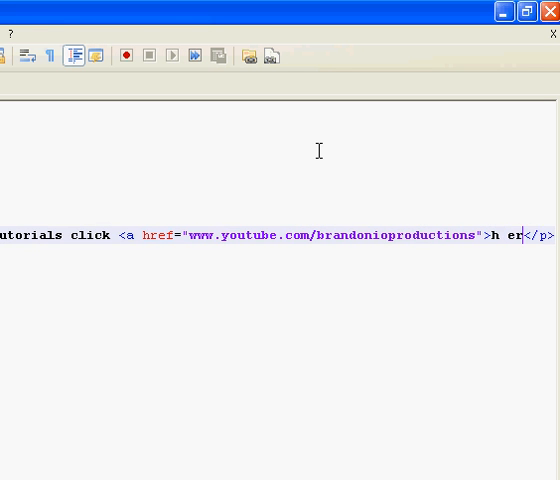
pyautogui.write('re')
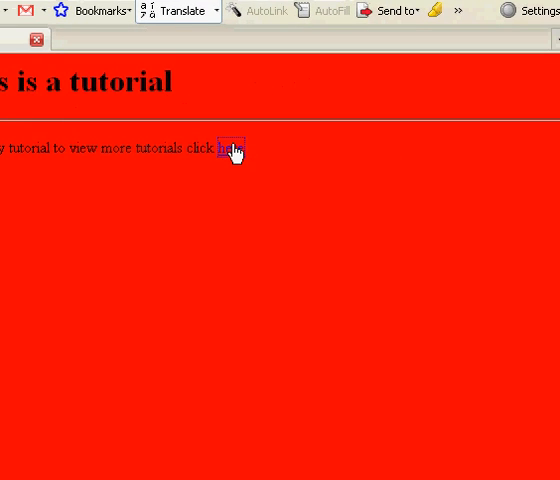
# Step: Click the 'here' link in Firefox, which opens a File Not Found page
pyautogui.click(229, 150)
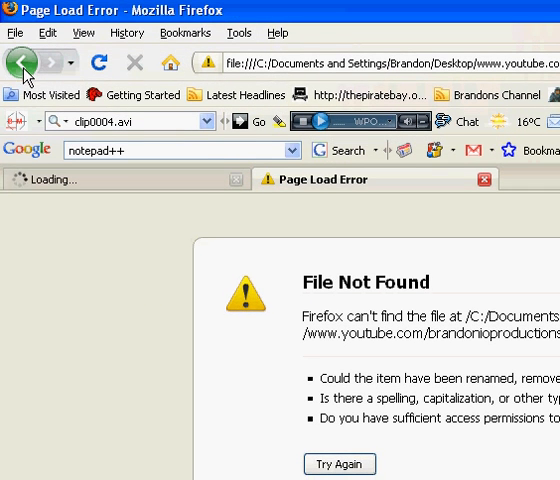
pyautogui.moveTo(20, 63)
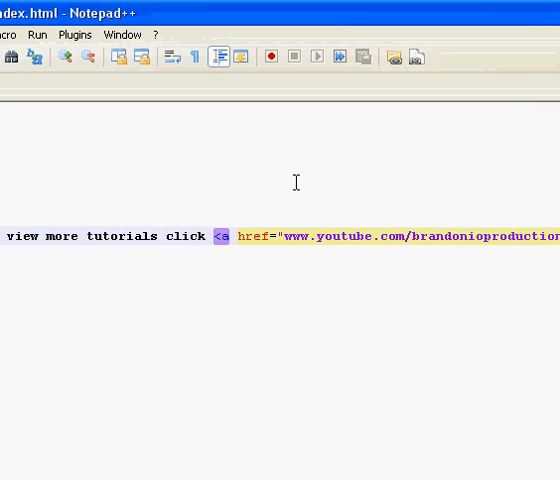
pyautogui.write('http://')
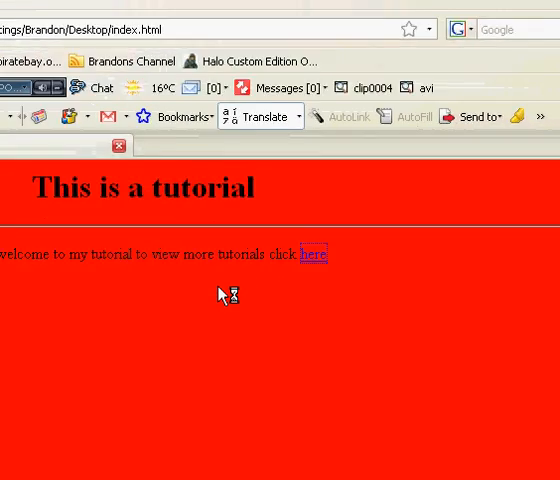
# Step: Follow the 'here' link to the BrandonioProductions YouTube channel and scroll its video list
pyautogui.click(313, 253)
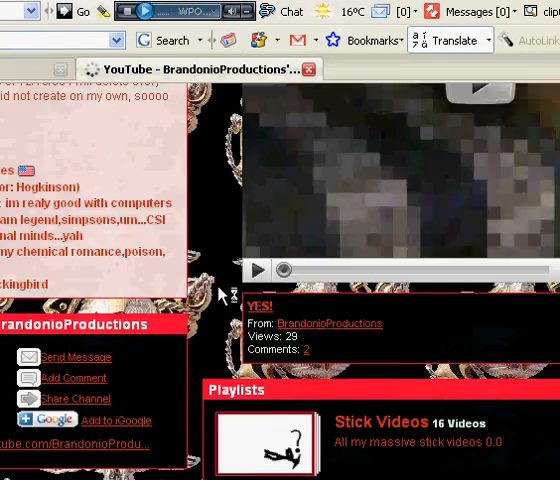
pyautogui.scroll(-3)
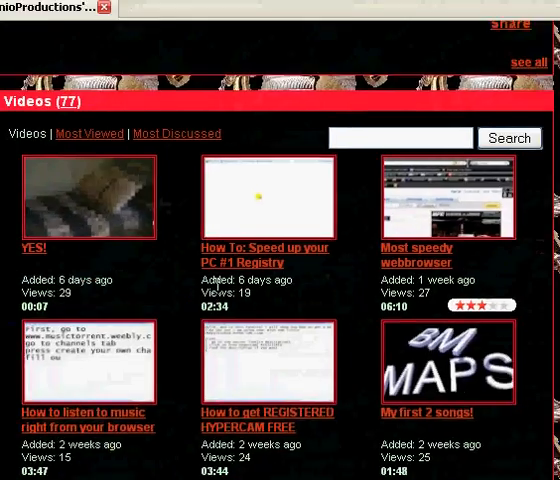